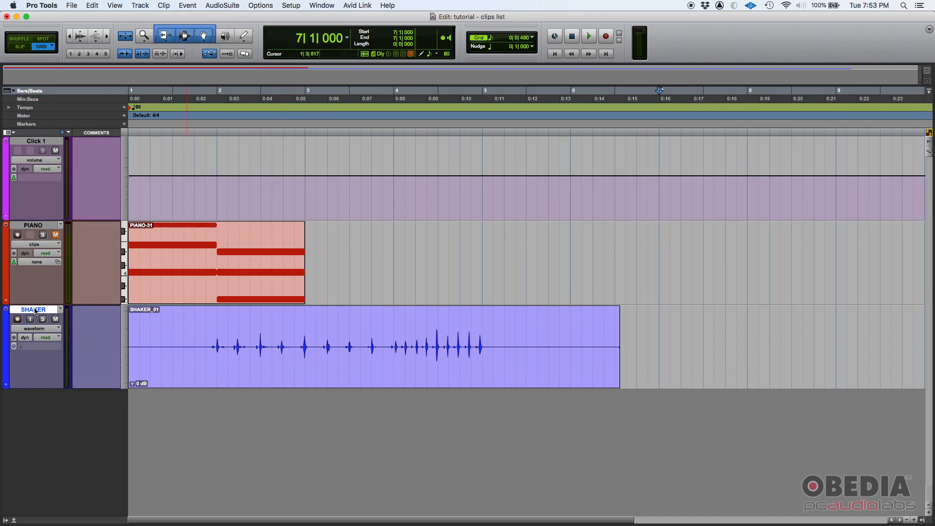
Select the SHAKER_01 clip range from bar 1|4 to 5|2 with the Selector tool
left_click(588, 36)
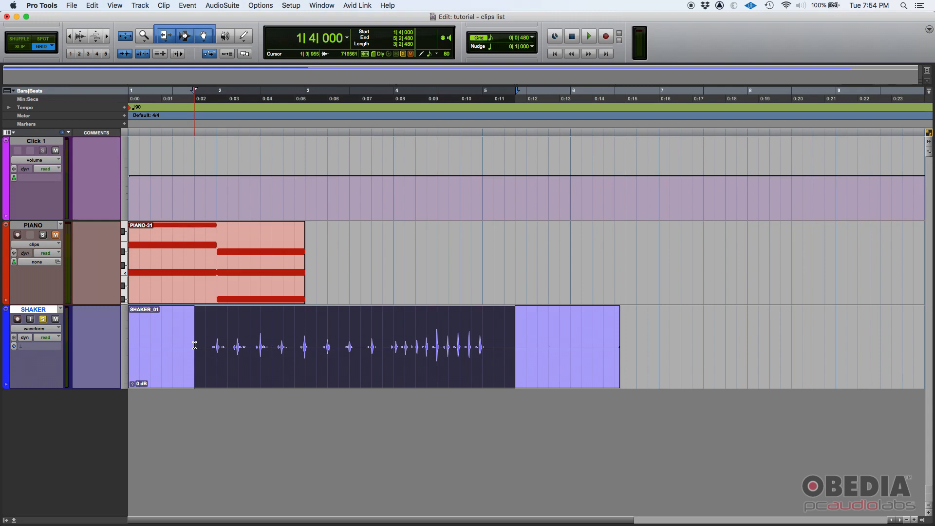
left_click(334, 346)
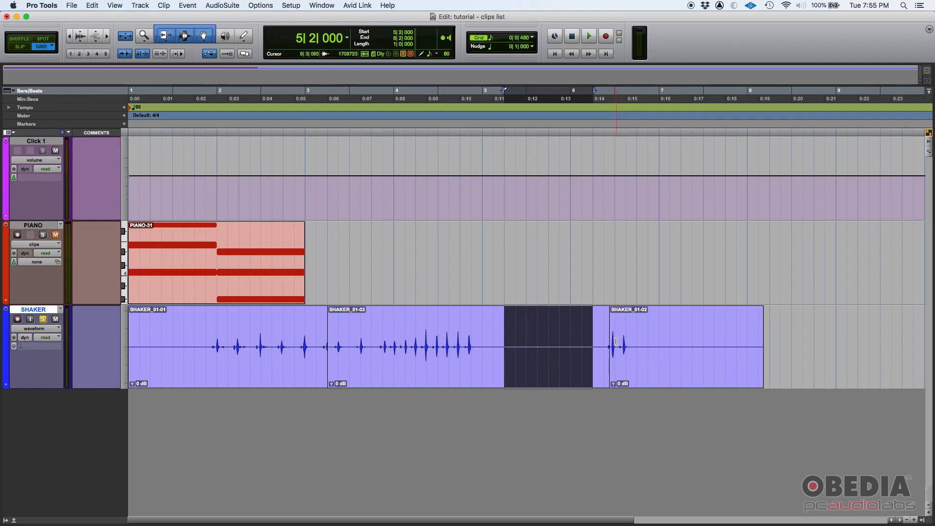
left_click(375, 344)
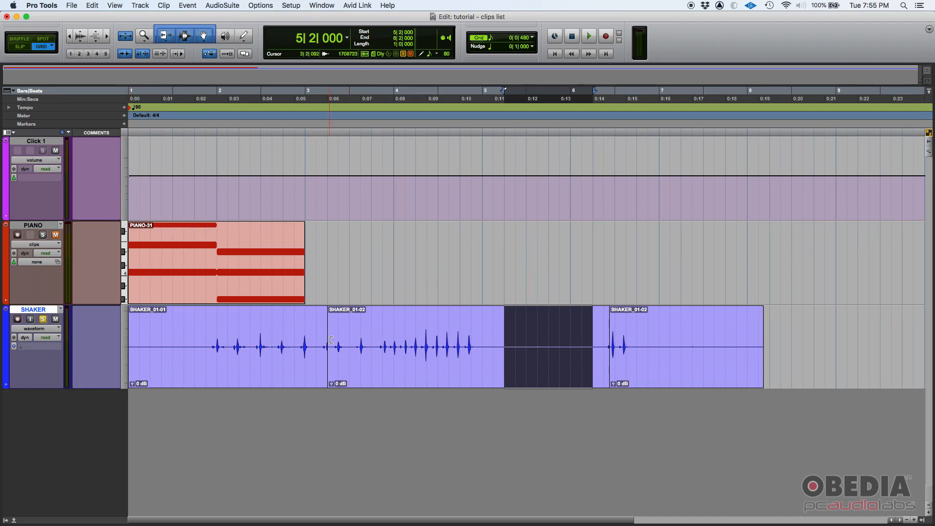
left_click(510, 345)
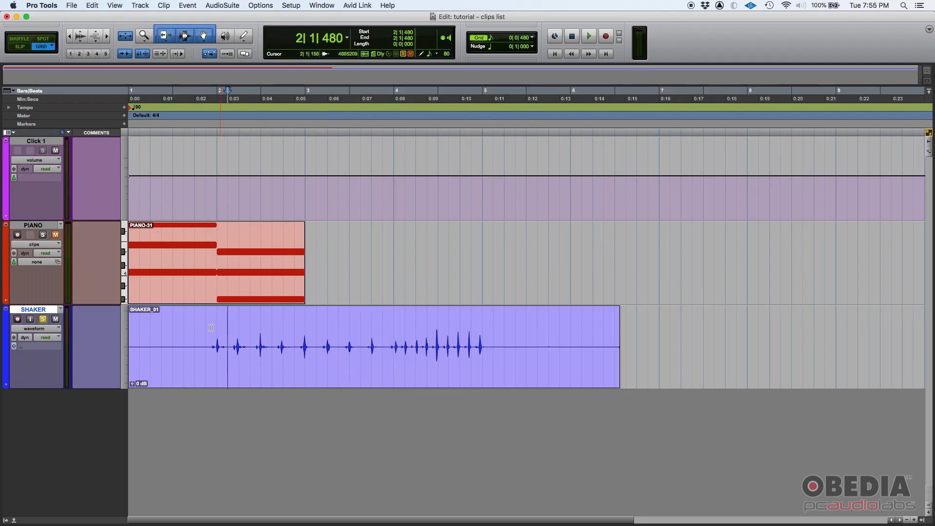
left_click(505, 346)
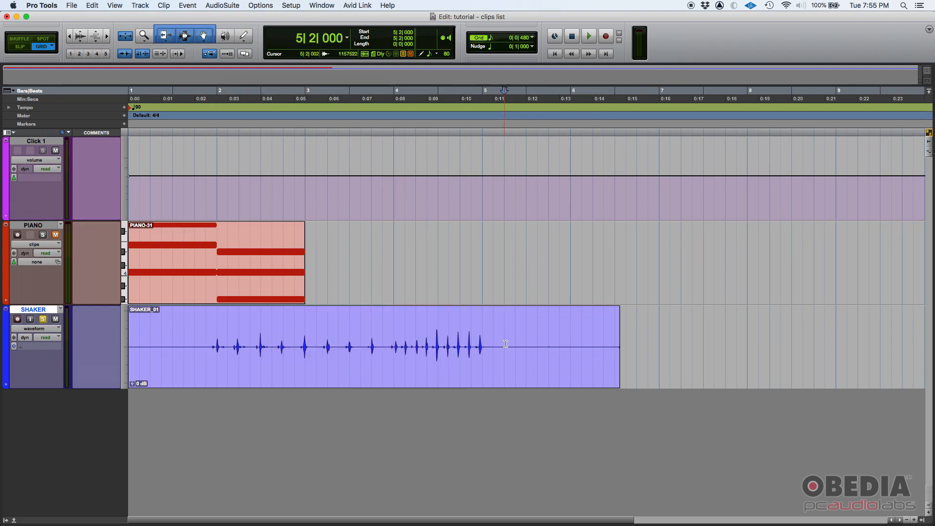
left_click(505, 343)
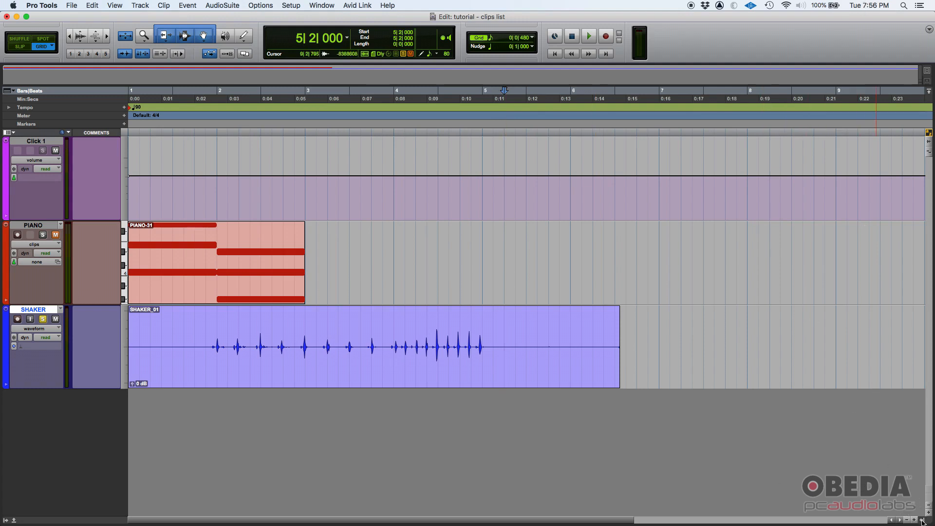
Show the Clips List beside the tracks and select the SHAKER_01 and PIANO-31 clips
left_click(504, 346)
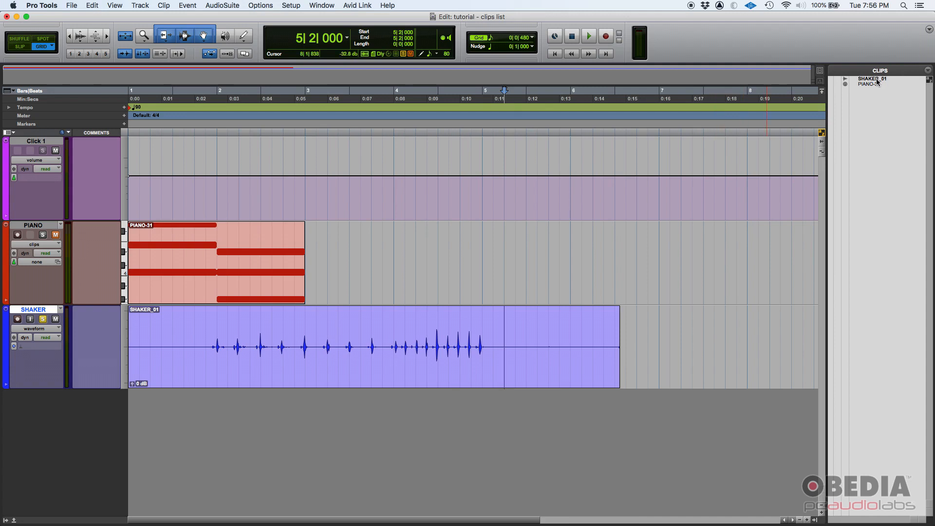
mouse_move(872, 78)
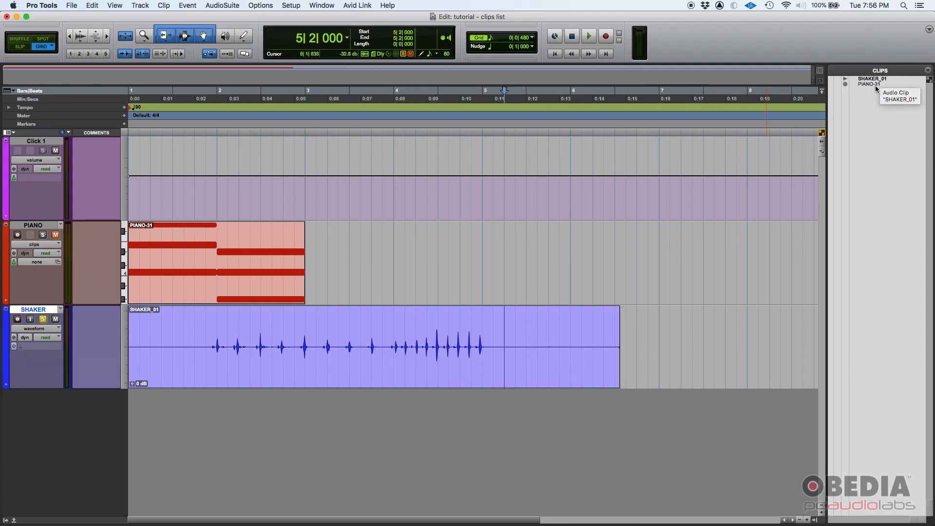
mouse_move(867, 83)
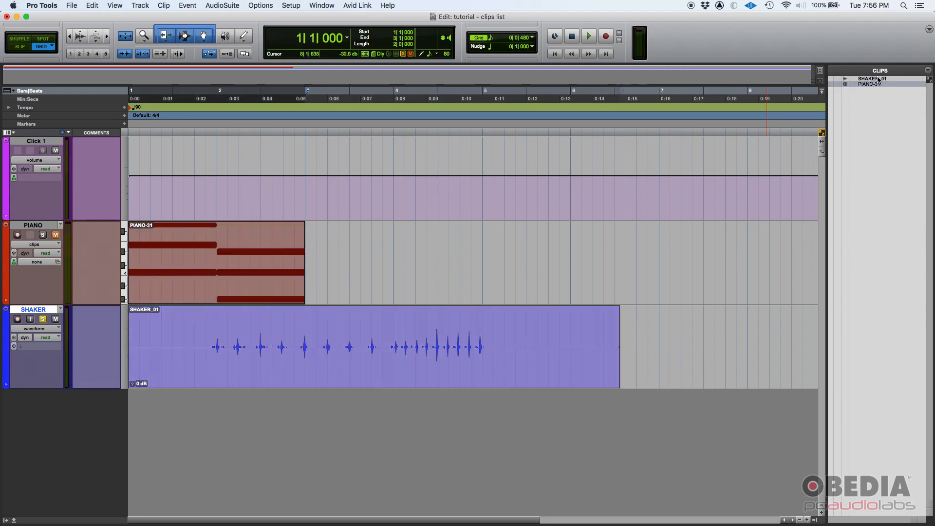
left_click(513, 336)
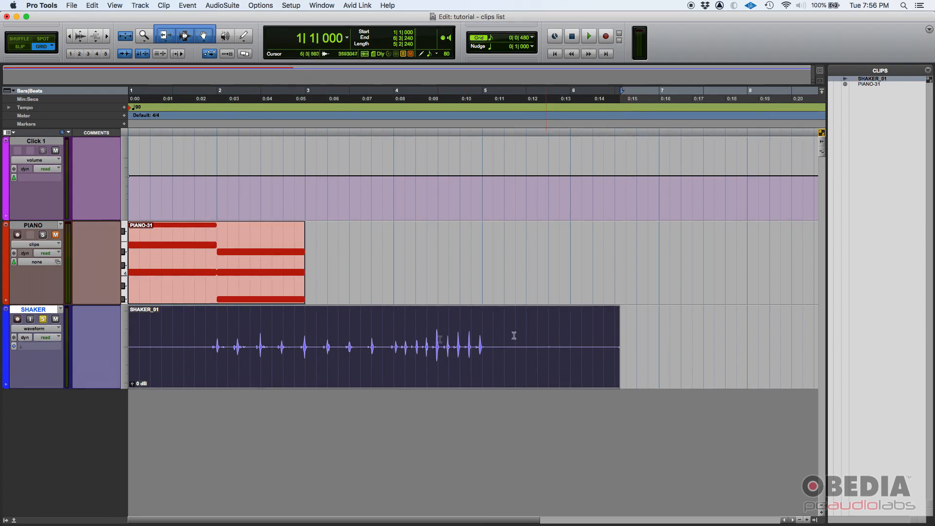
left_click(445, 345)
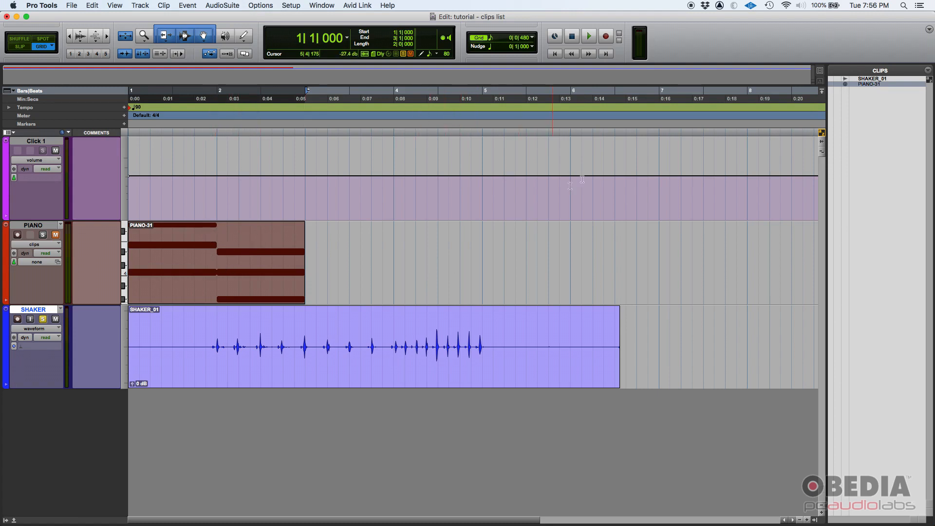
left_click(197, 242)
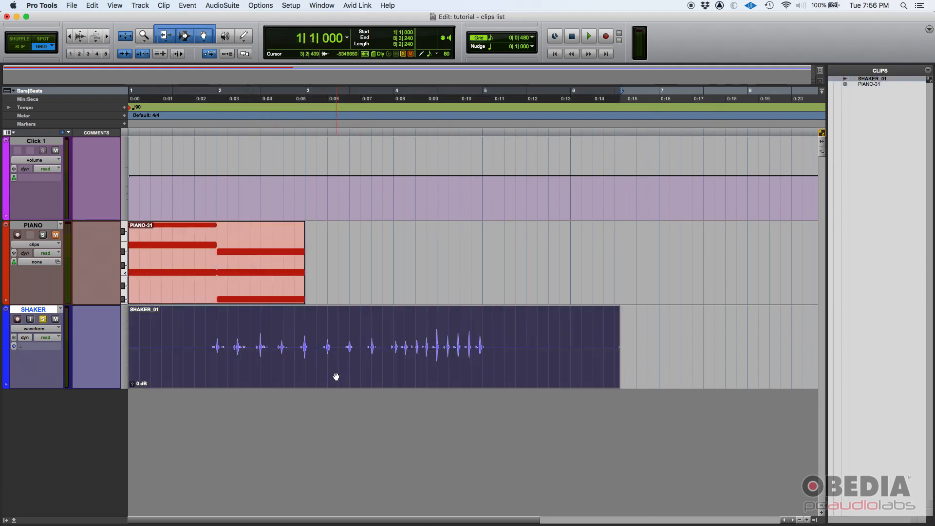
left_click(358, 346)
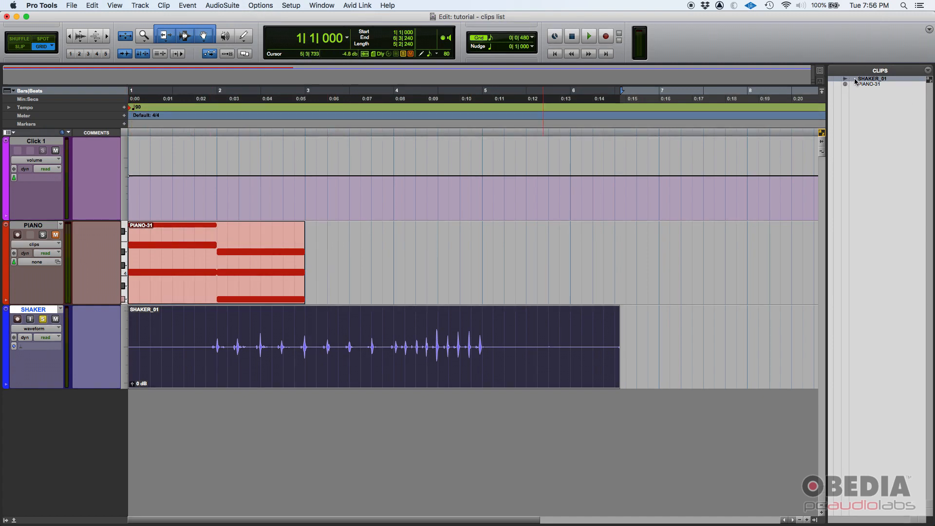
left_click(362, 327)
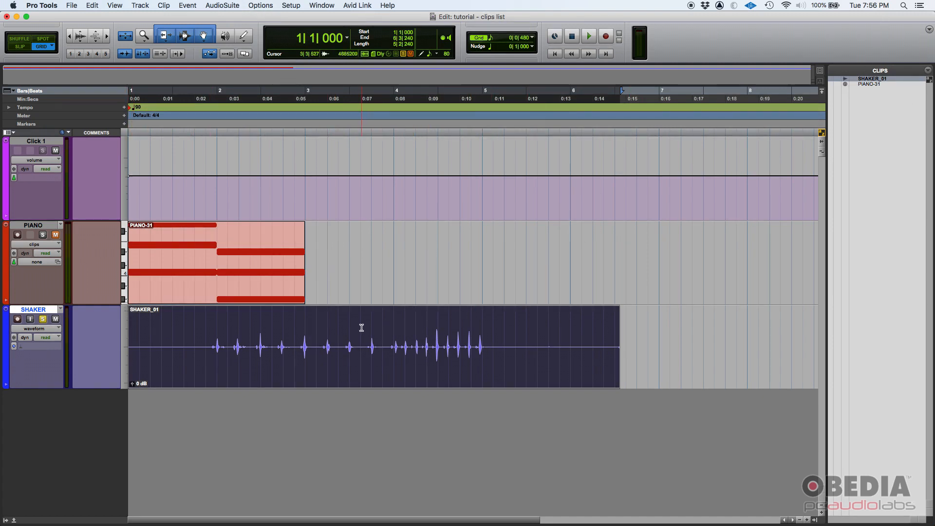
Separate the shaker clip at bar 3 beat 3 and other points into sub-clips
left_click(361, 346)
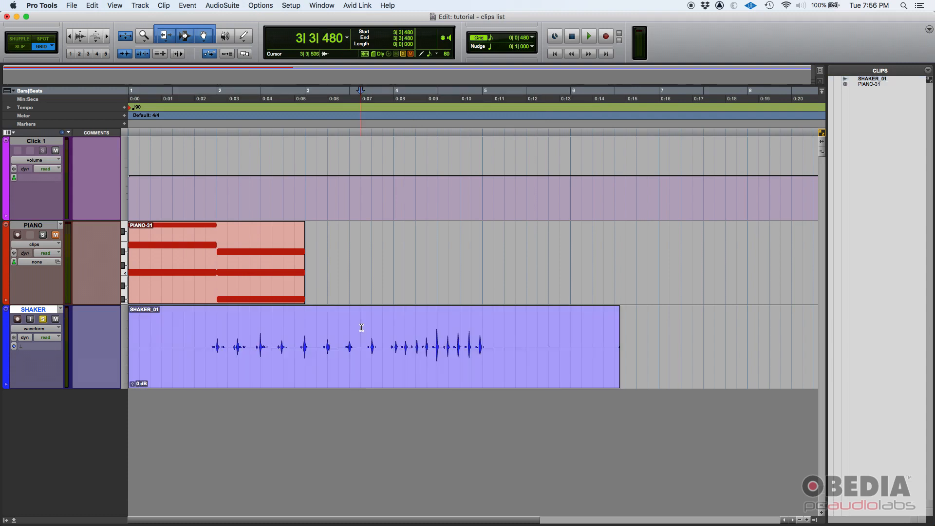
left_click(361, 328)
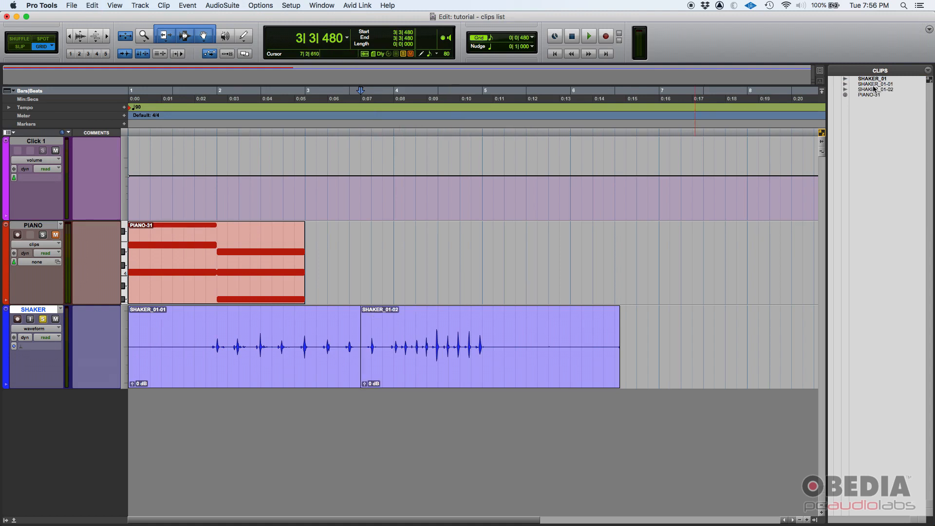
mouse_move(876, 83)
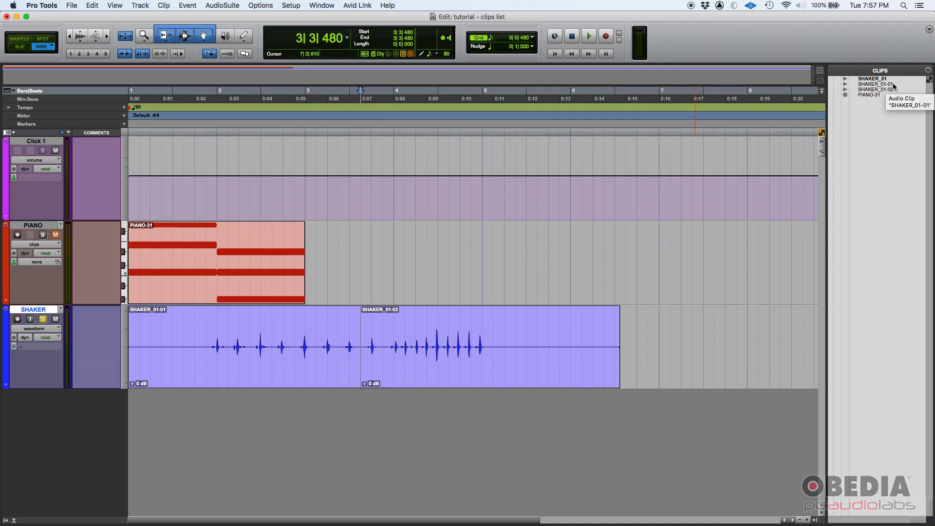
mouse_move(892, 92)
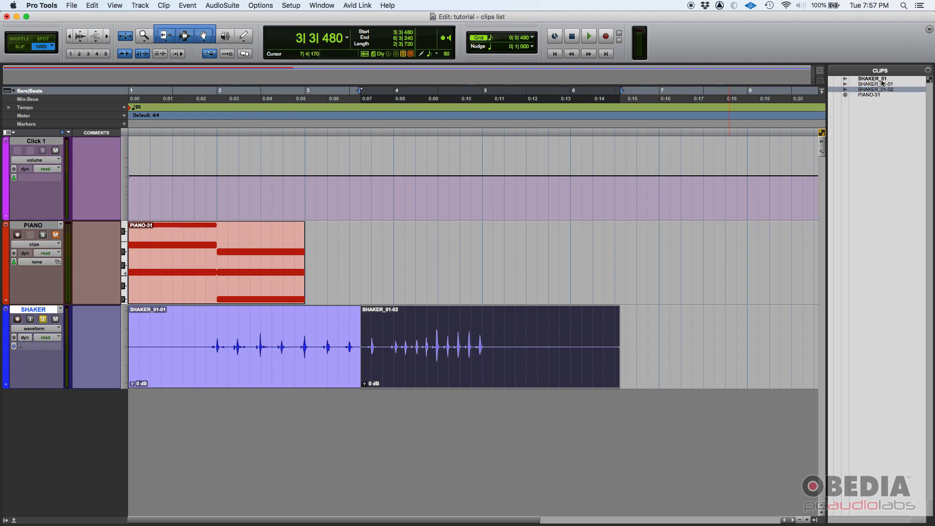
mouse_move(872, 77)
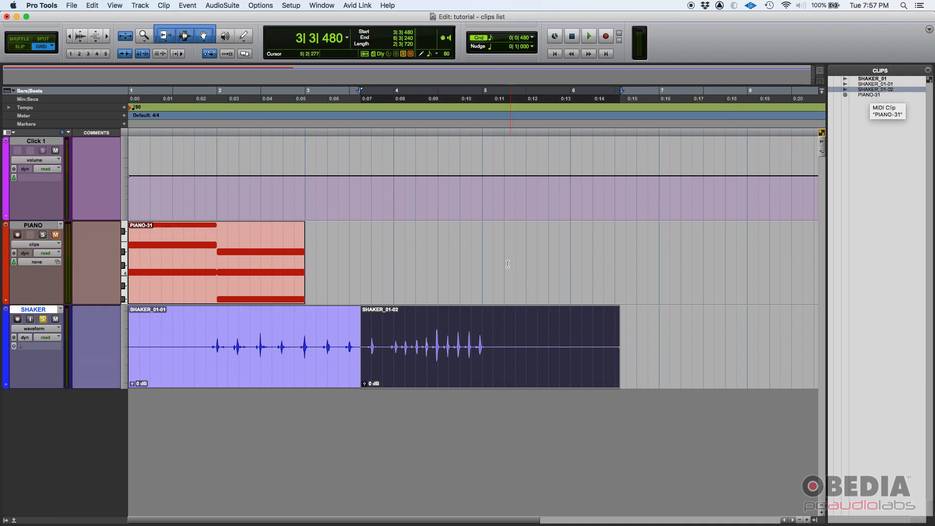
left_click(489, 348)
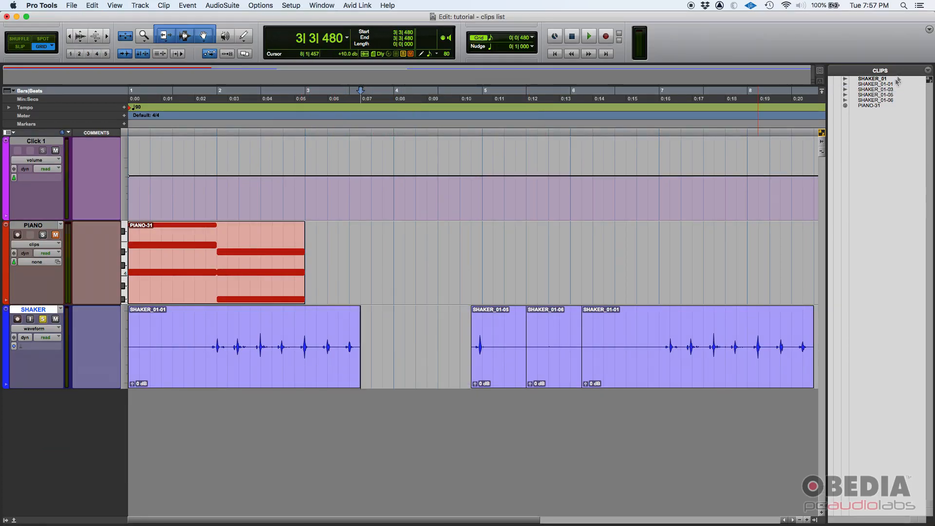
mouse_move(895, 108)
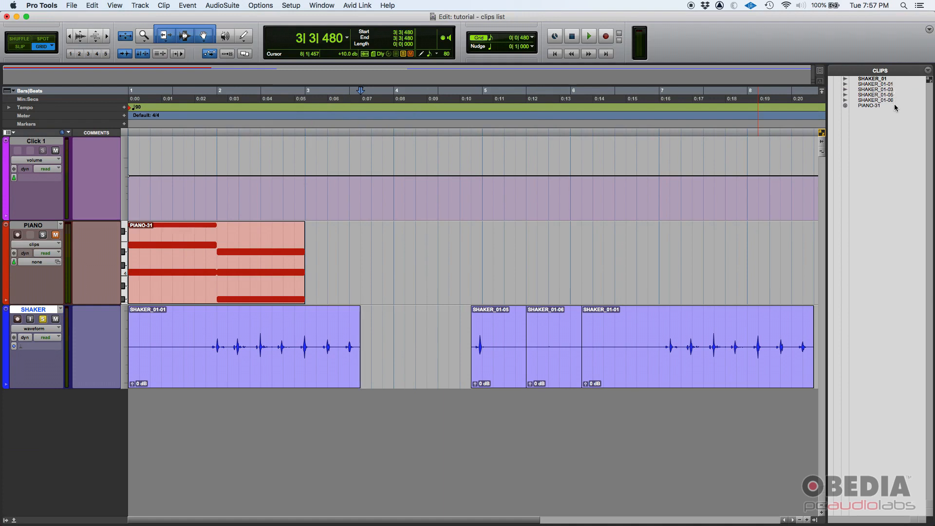
mouse_move(872, 106)
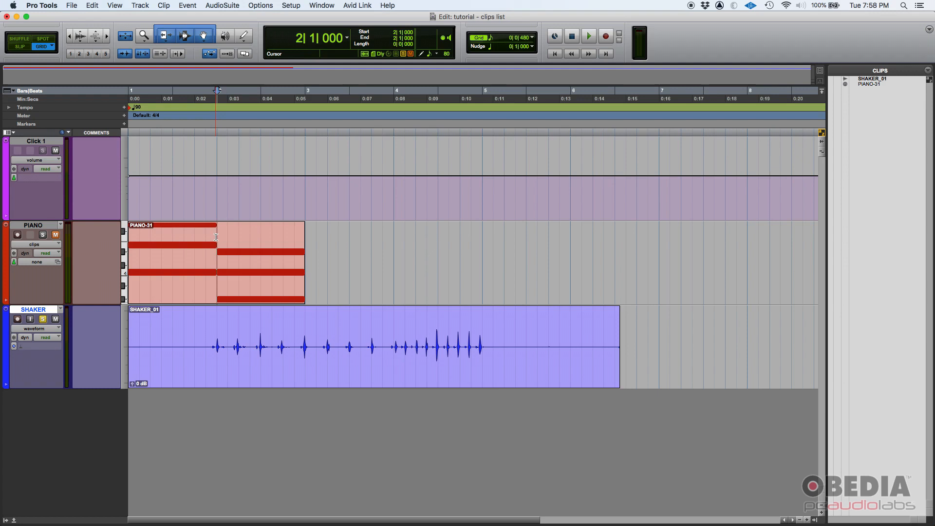
Place the edit point at bar 2 in the piano clip for separating
left_click(217, 235)
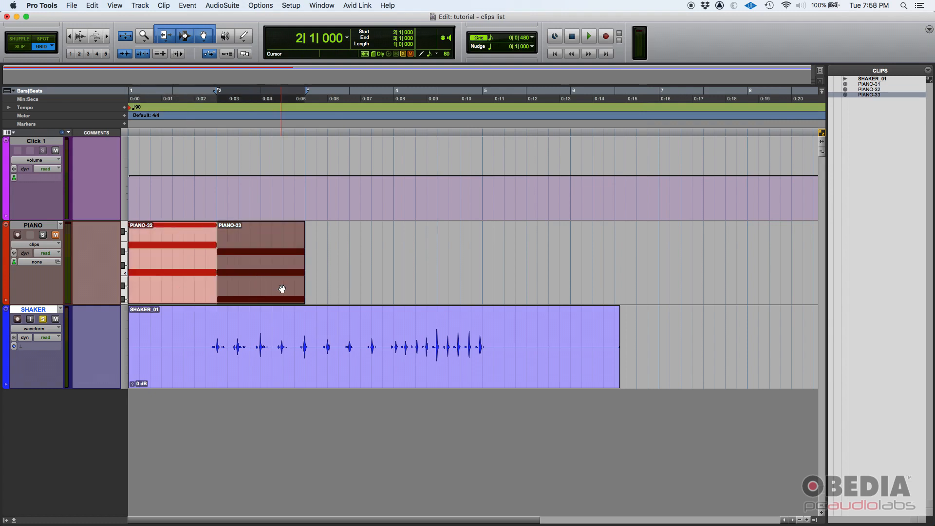
mouse_move(311, 182)
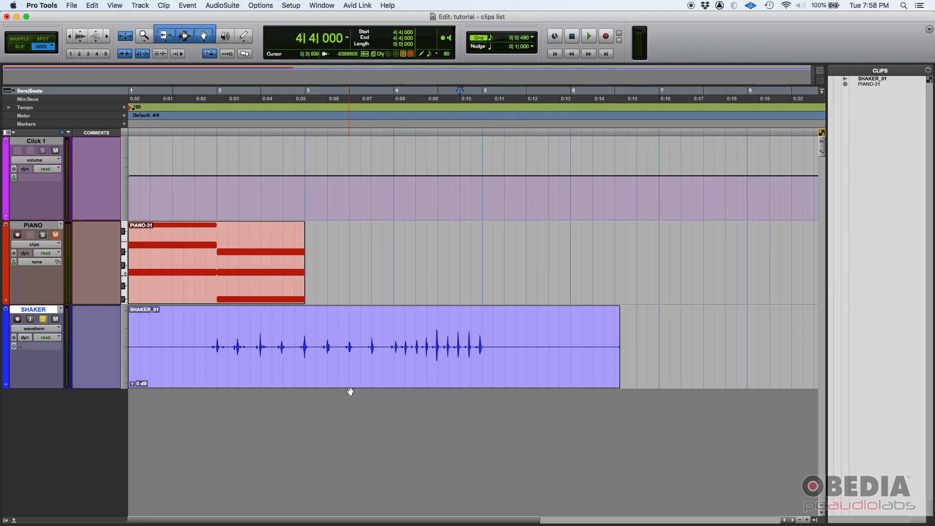
left_click(460, 347)
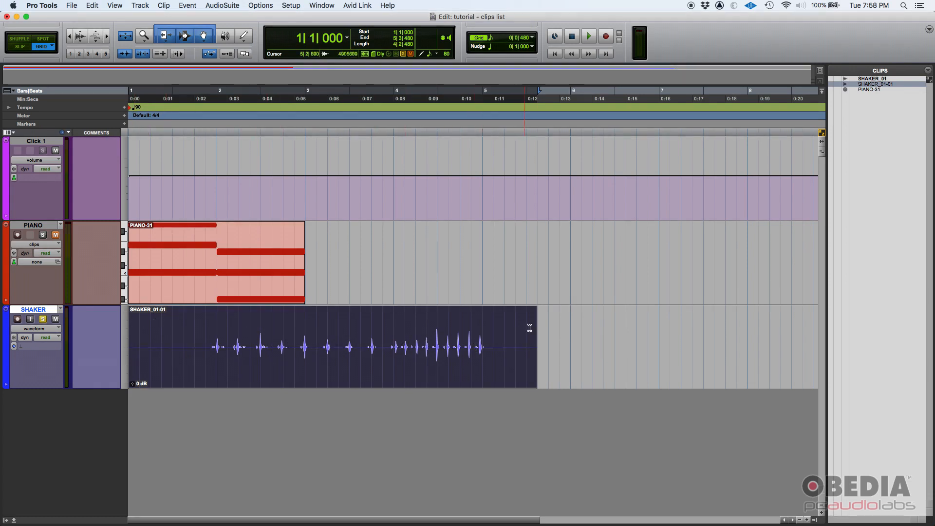
mouse_move(539, 327)
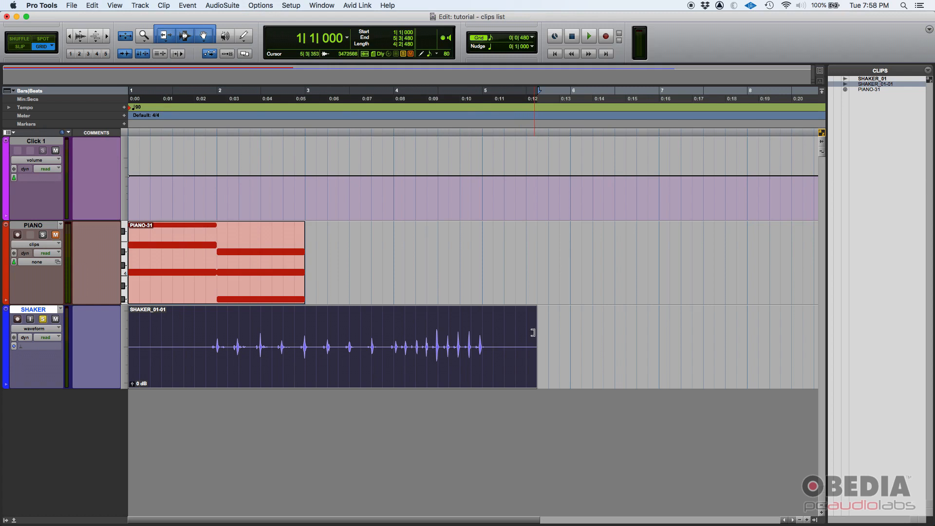
left_click(370, 347)
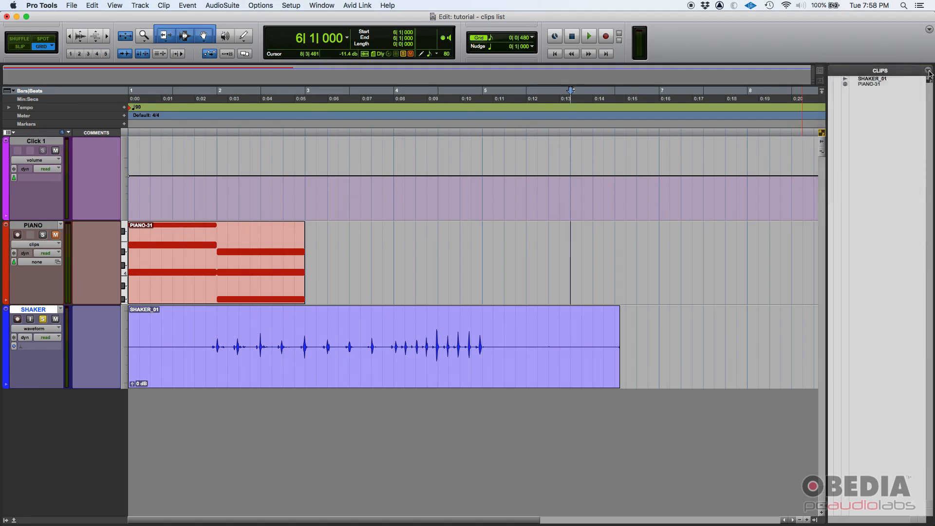
left_click(929, 70)
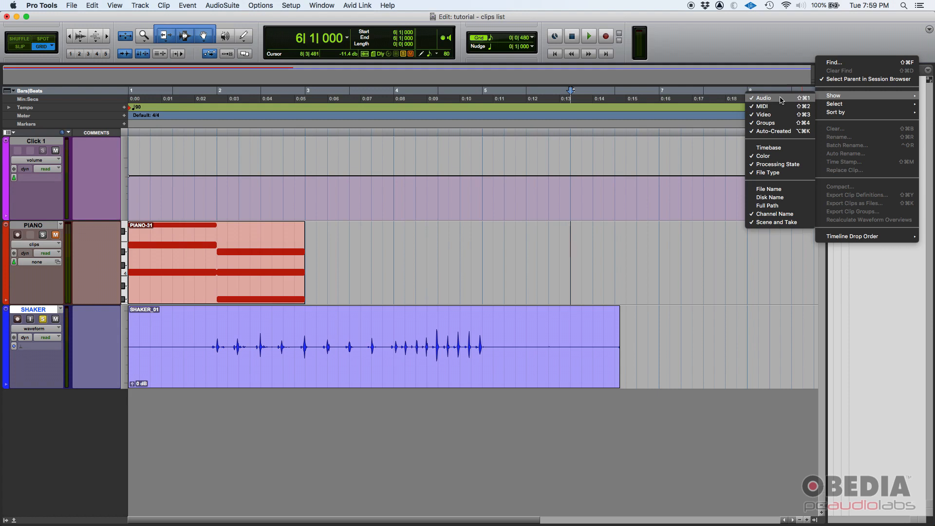
mouse_move(781, 147)
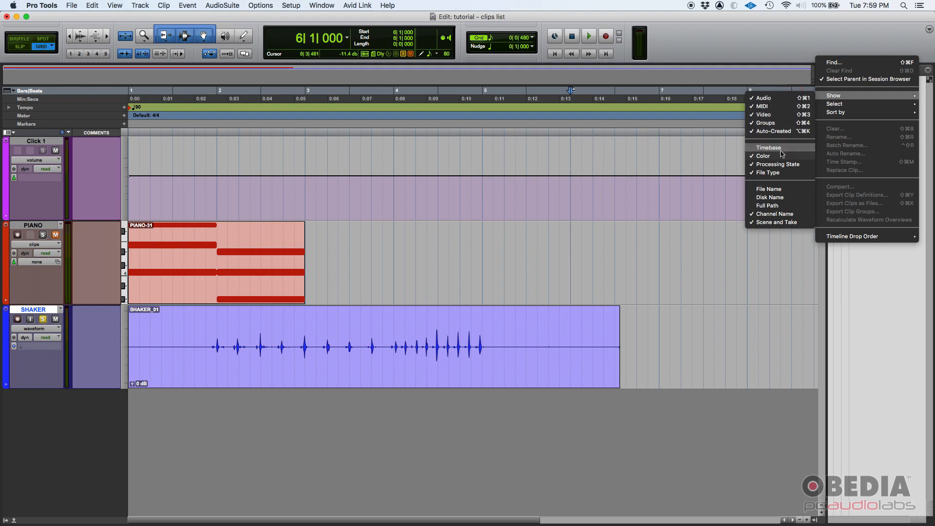
mouse_move(786, 189)
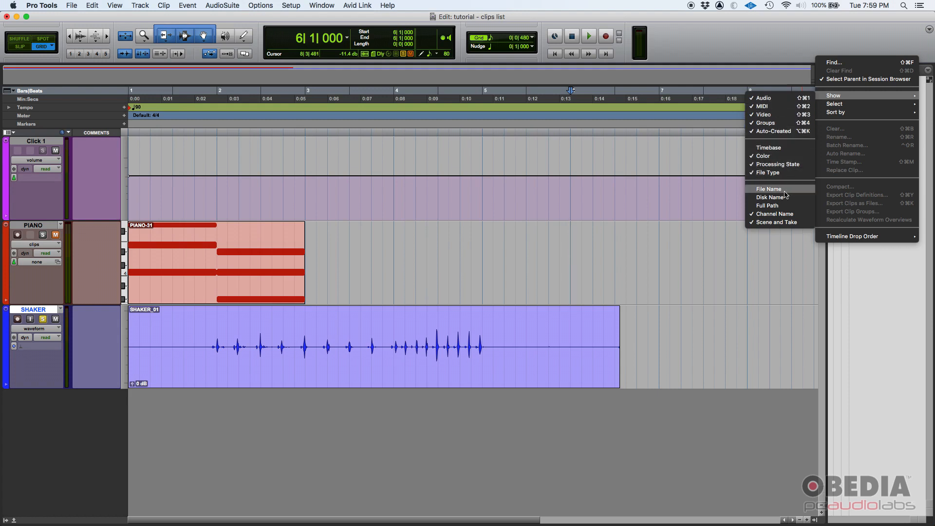
mouse_move(774, 194)
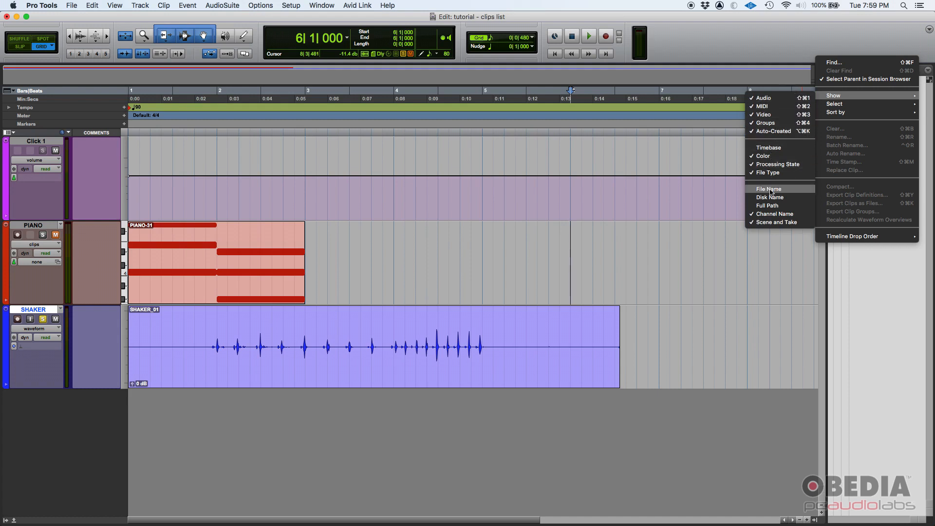
left_click(769, 189)
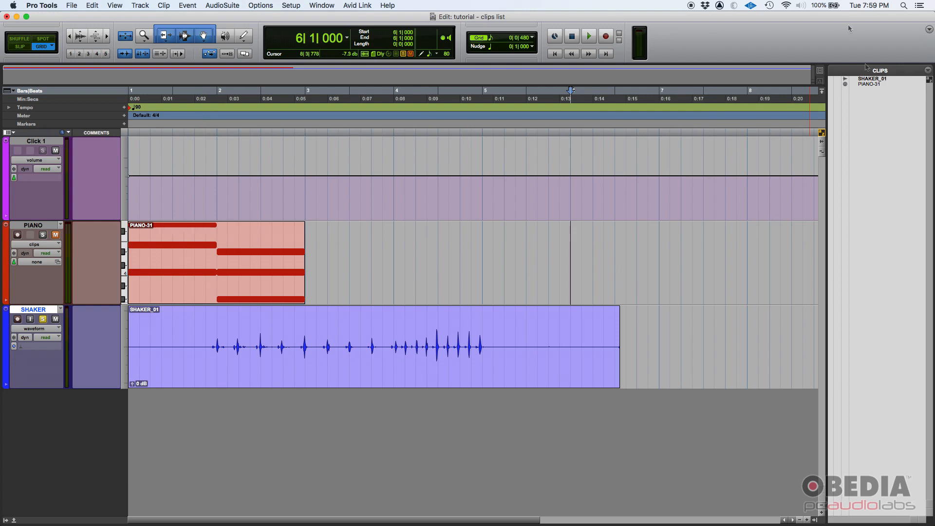
left_click(927, 70)
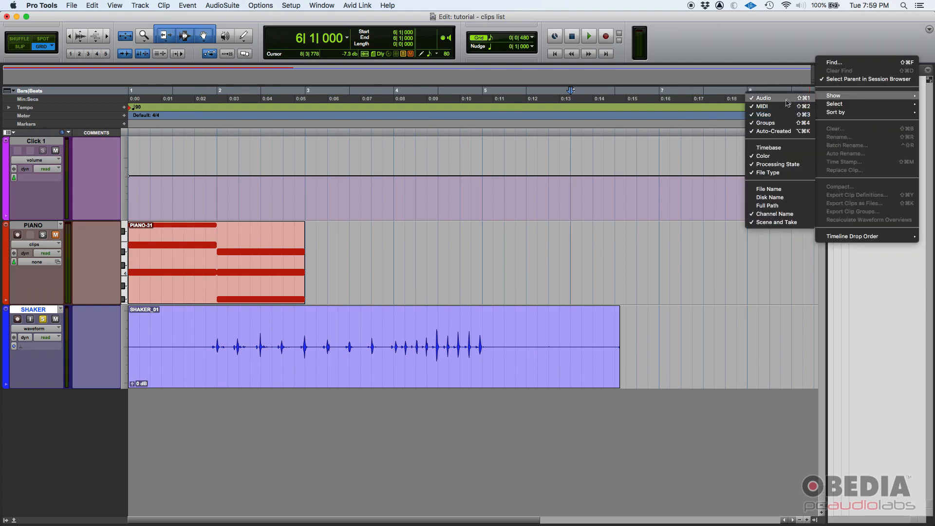
mouse_move(772, 106)
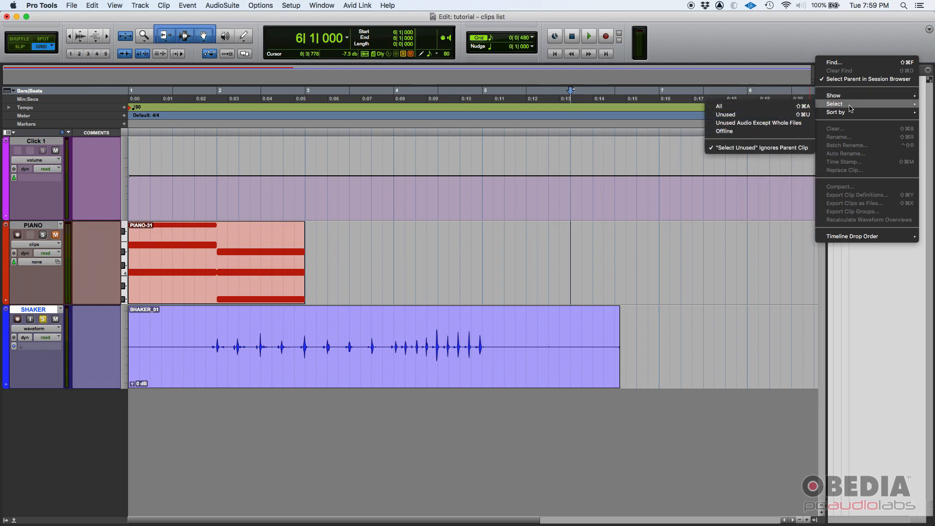
mouse_move(734, 122)
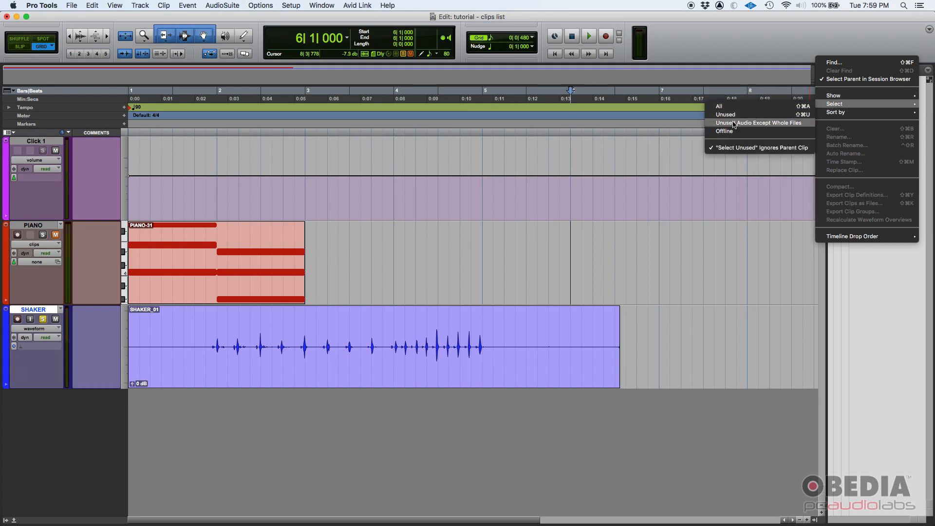
mouse_move(402, 340)
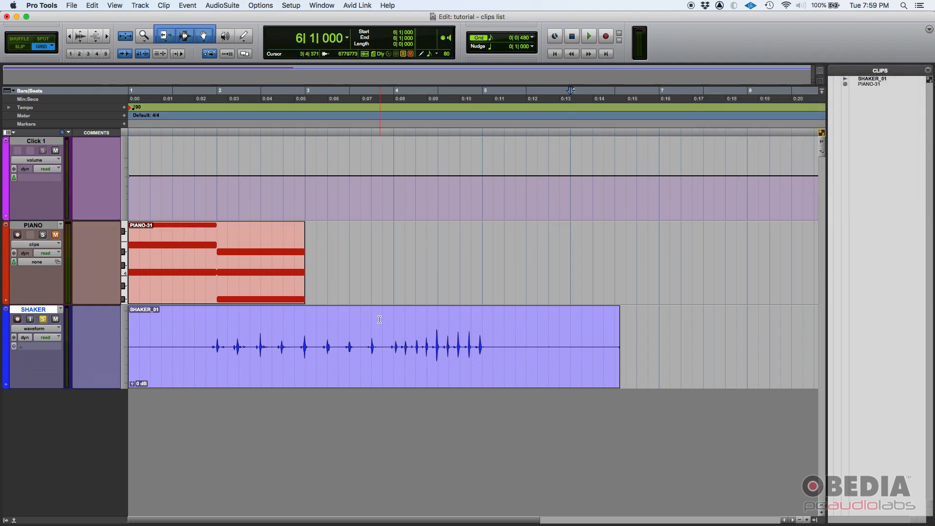
Reopen the Clips List options menu
left_click(928, 70)
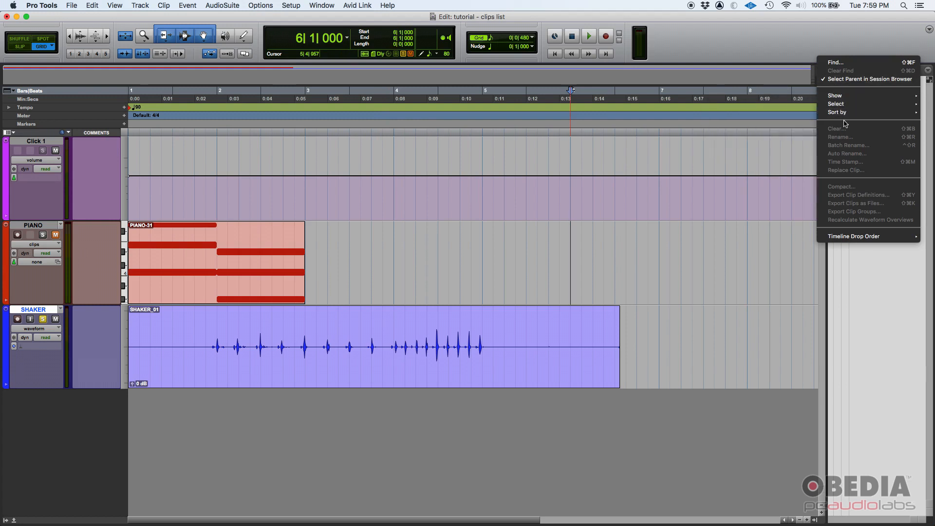
mouse_move(838, 134)
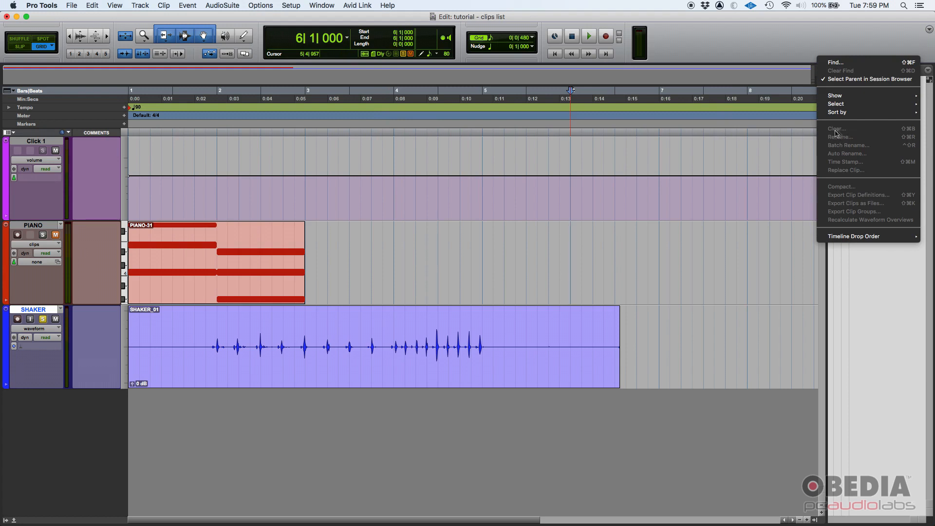
mouse_move(839, 131)
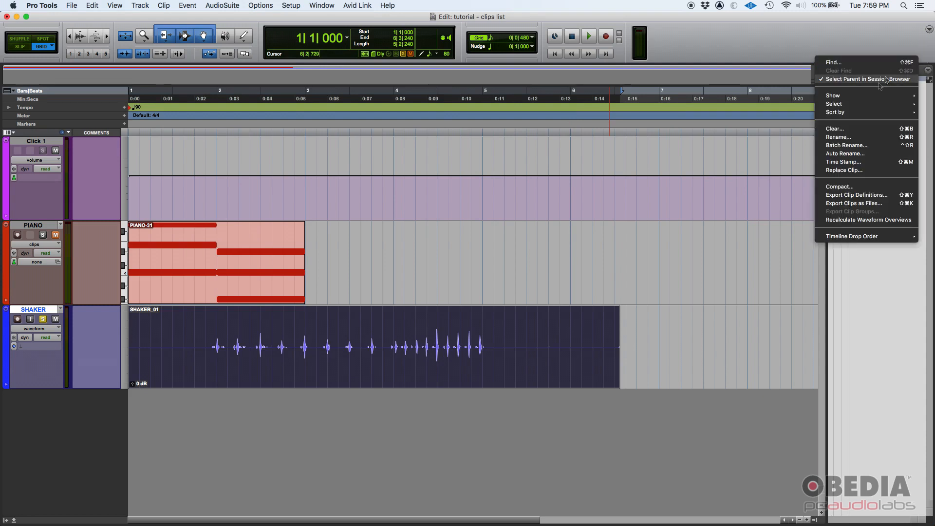
mouse_move(850, 130)
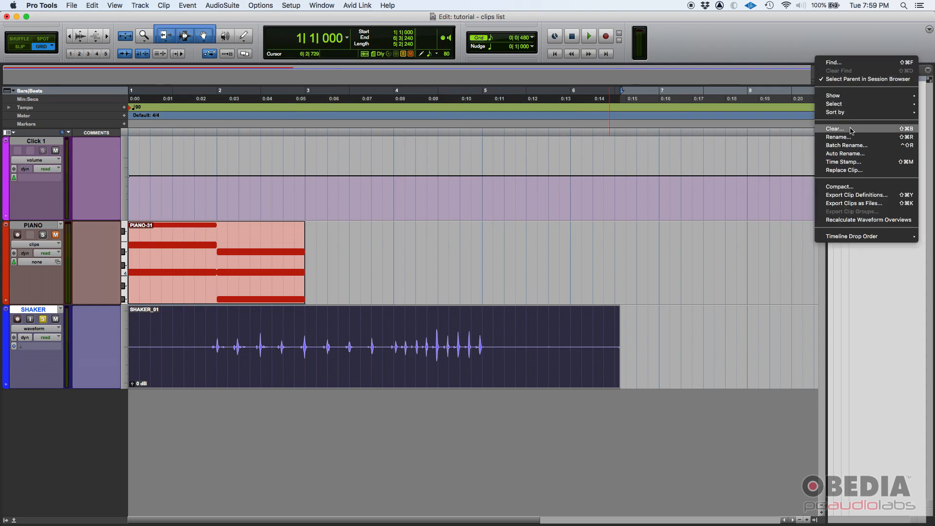
mouse_move(859, 136)
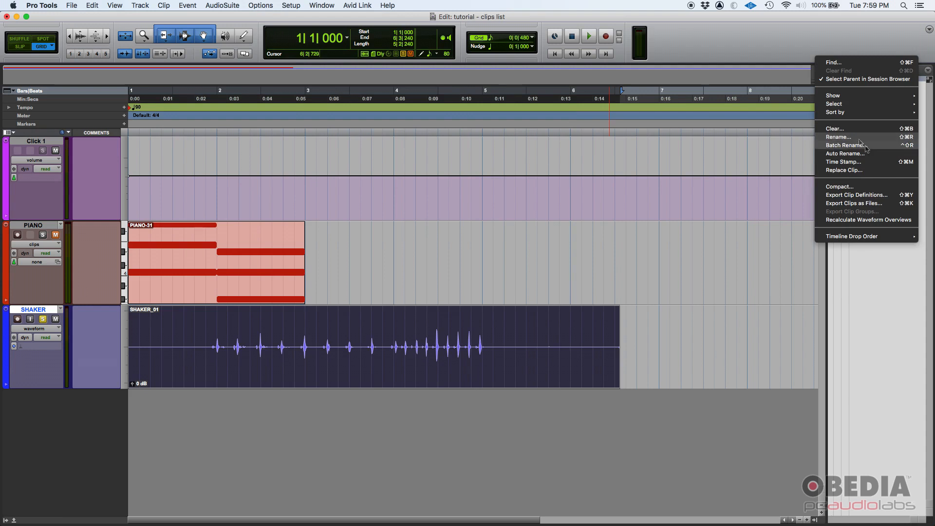
mouse_move(874, 154)
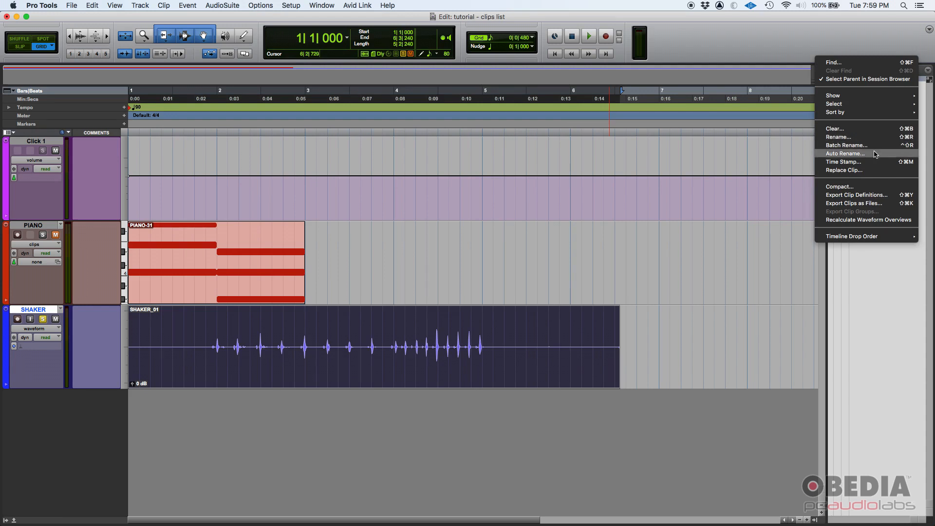
mouse_move(877, 177)
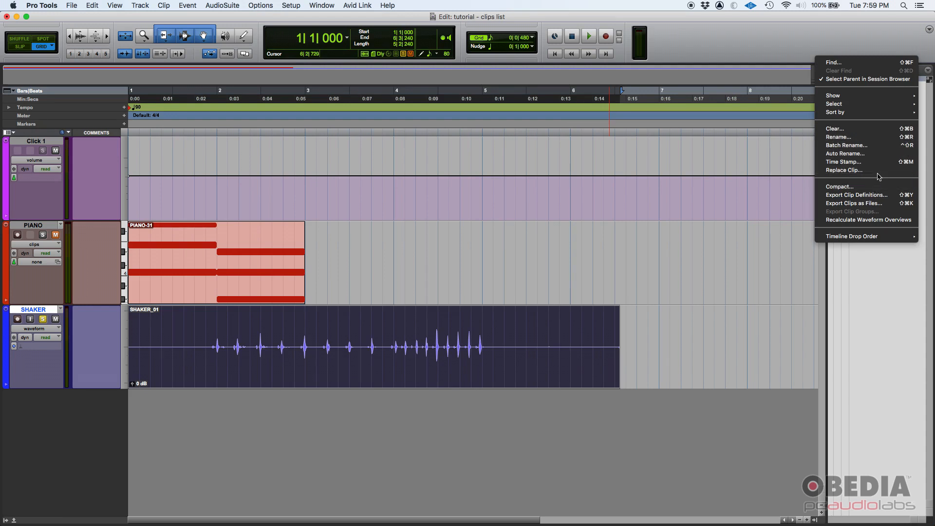
mouse_move(868, 154)
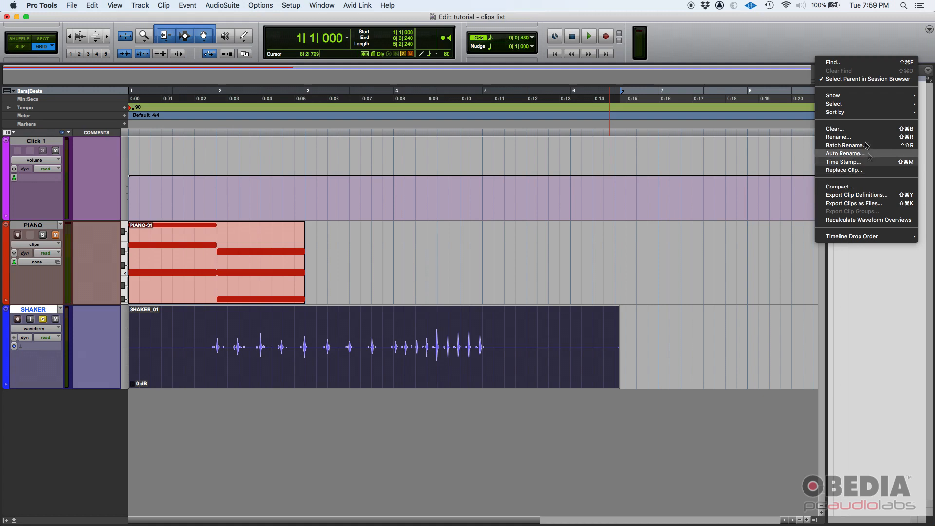
Cancel the Find Clips search and reselect the SHAKER_01 clip
left_click(832, 61)
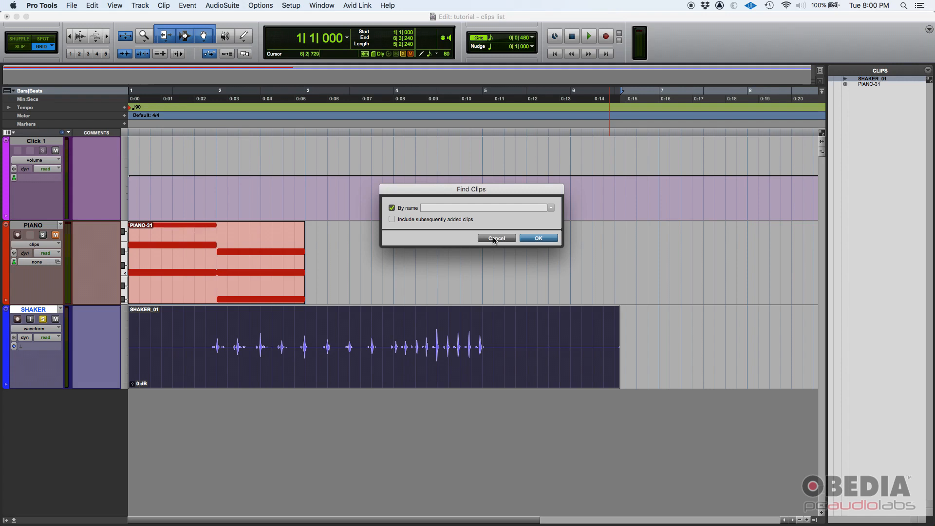
left_click(496, 238)
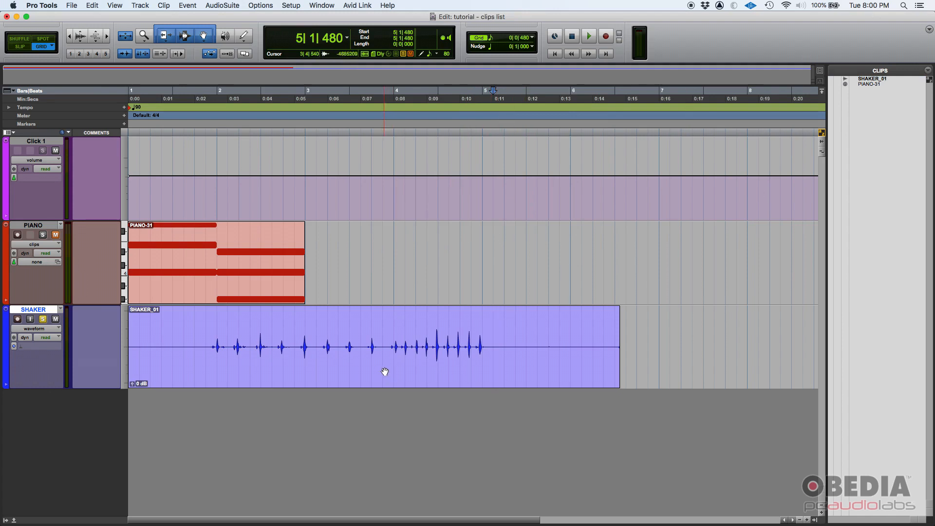
left_click(385, 370)
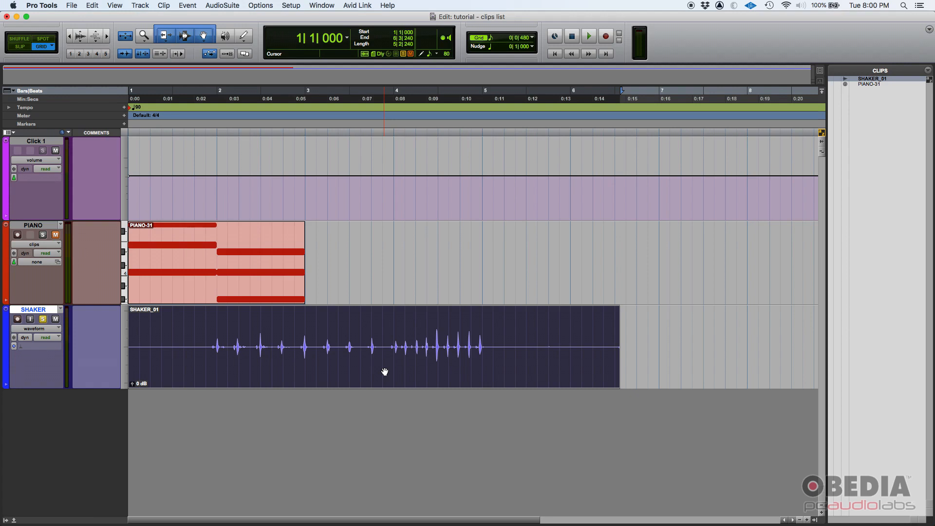